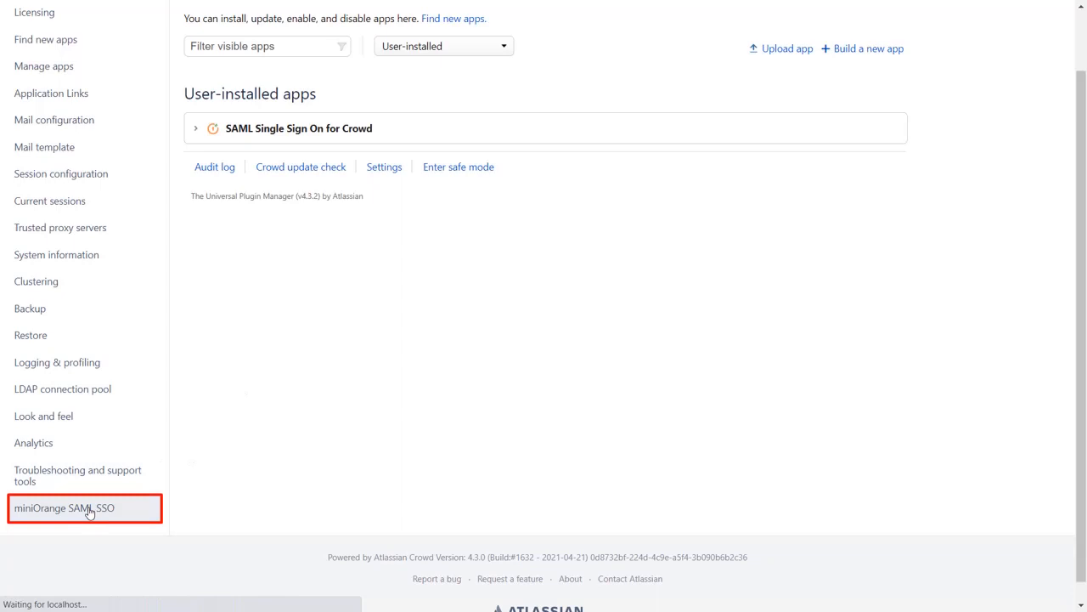
Step: Select Azure_AD as the identity provider in Crowd's miniOrange SAML SSO settings
left_click(64, 507)
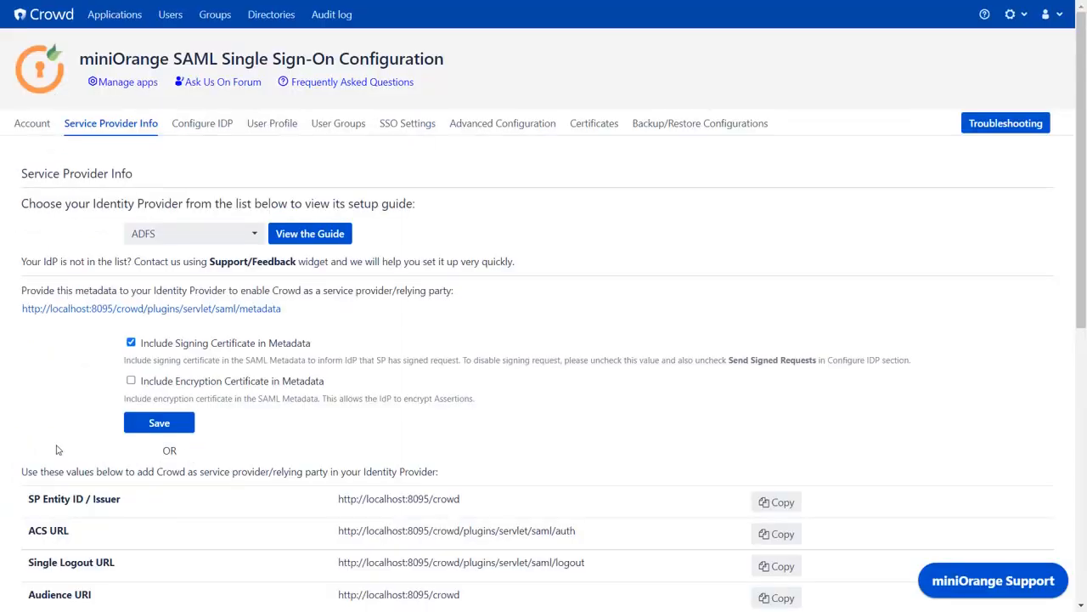
left_click(193, 233)
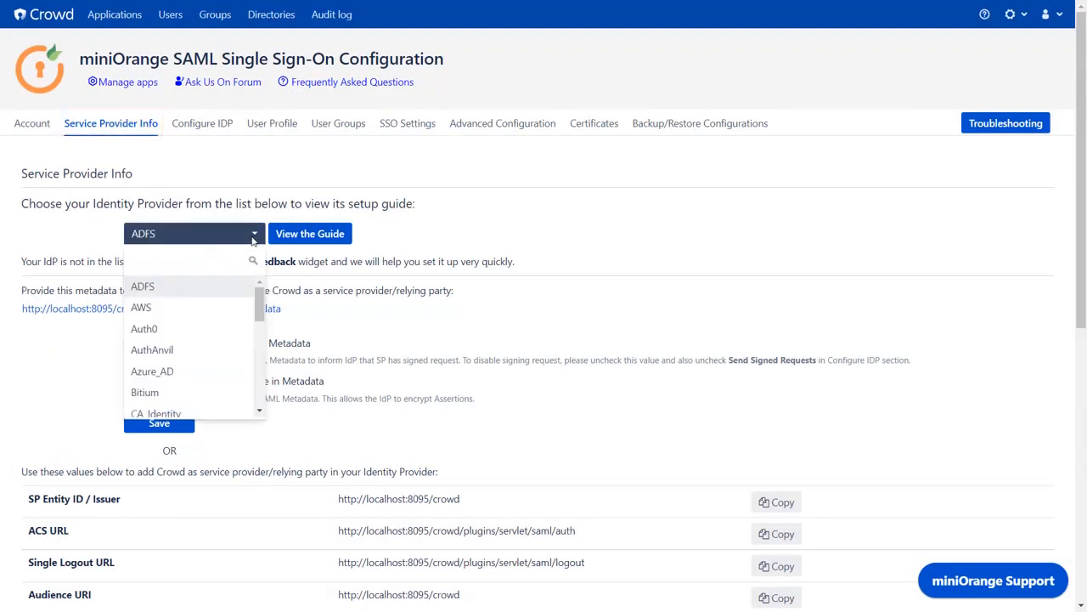
type("az")
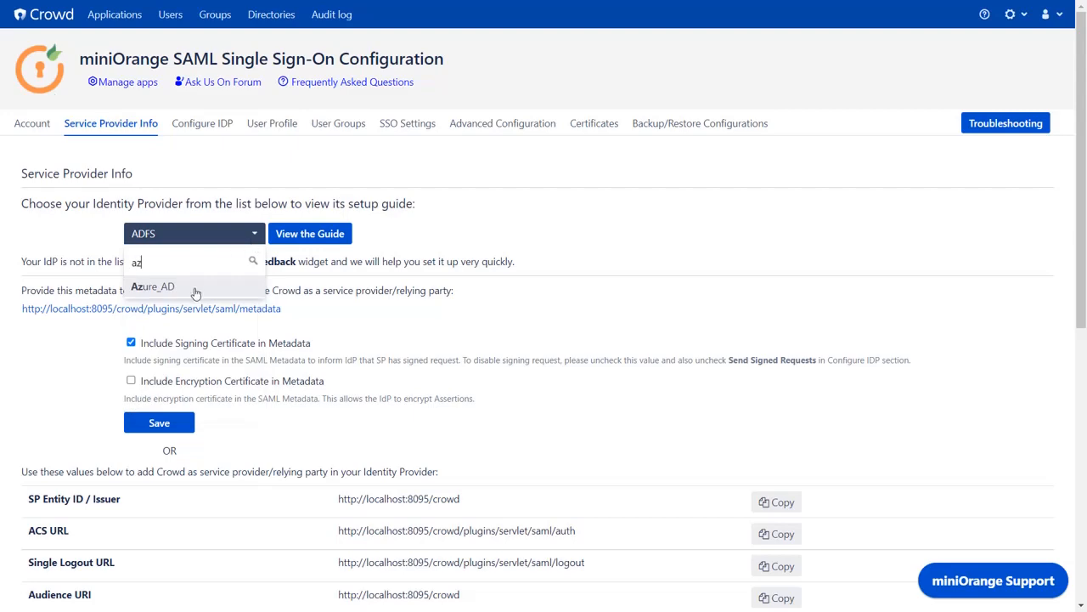
left_click(153, 286)
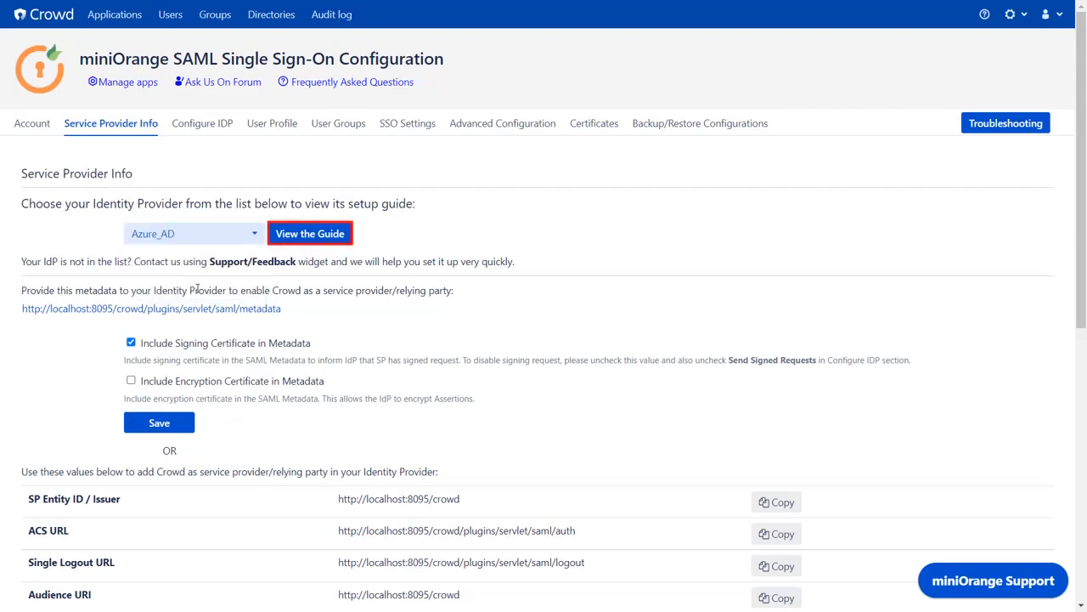
Step: Open the miniOrange Azure AD setup guide and scroll through its contents
left_click(310, 233)
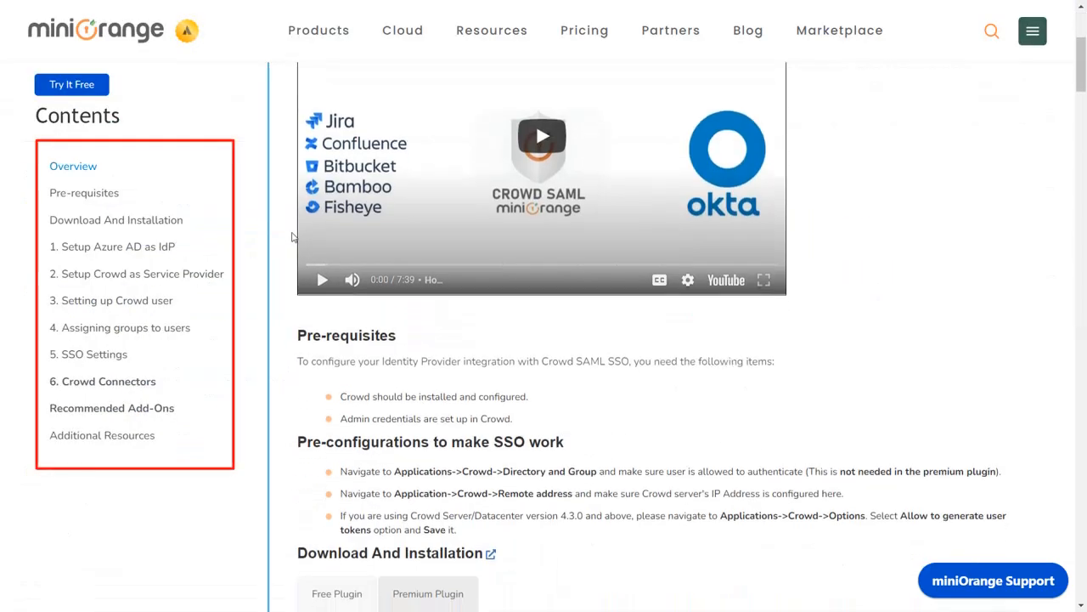
scroll("down", 3)
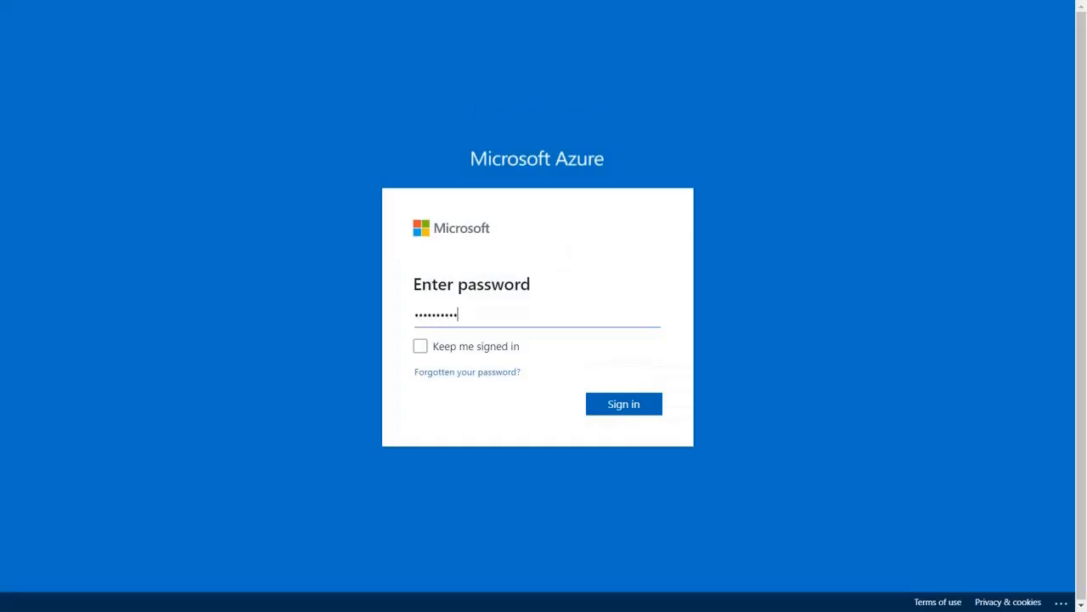
Step: Sign in to Azure and start a new application under Azure Active Directory enterprise applications
left_click(623, 403)
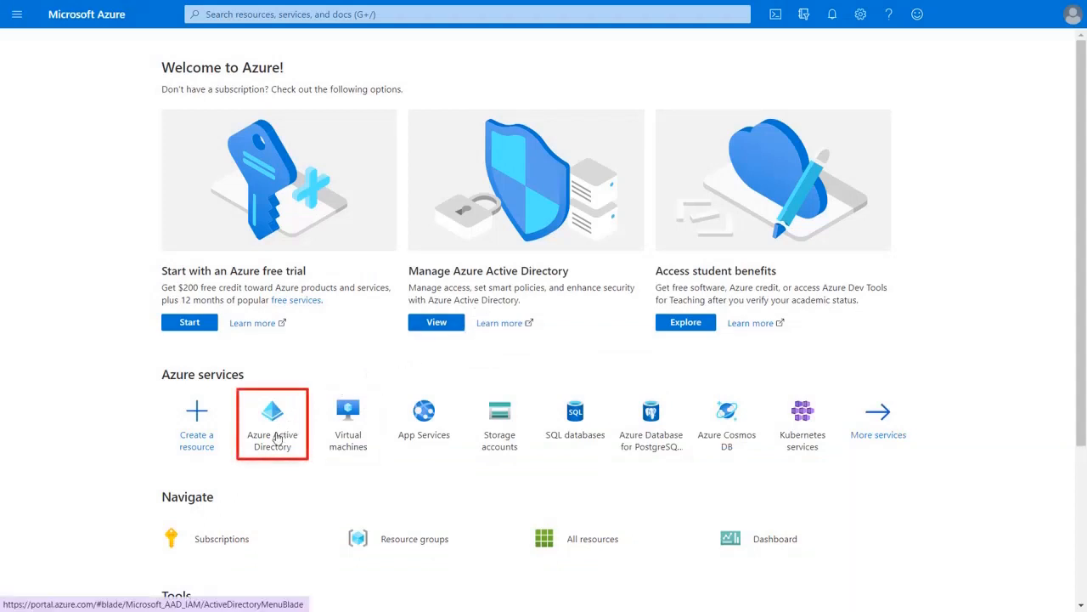
left_click(272, 423)
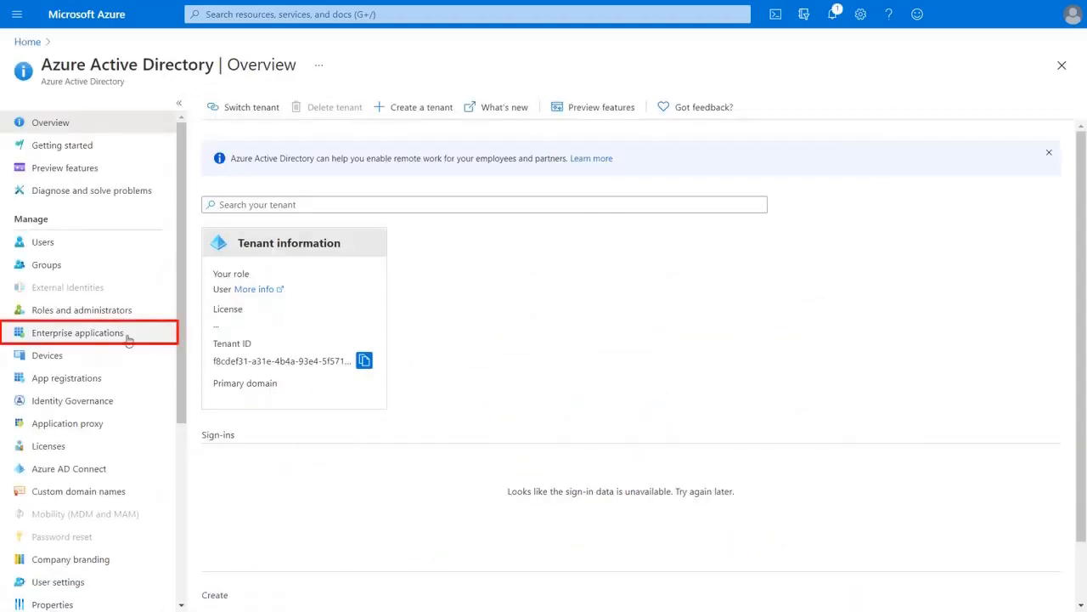
left_click(77, 333)
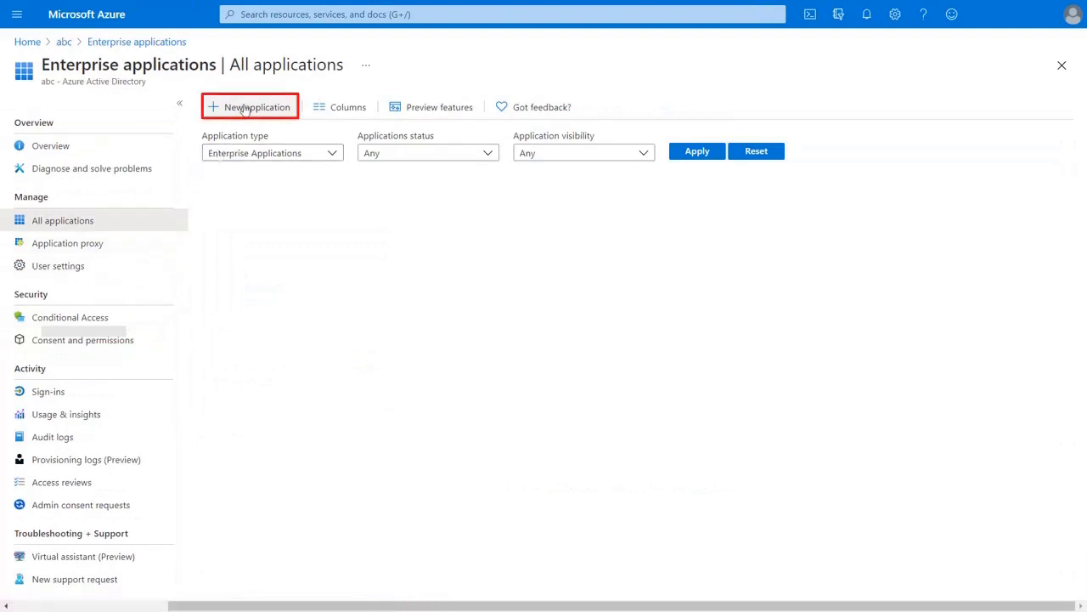
left_click(256, 107)
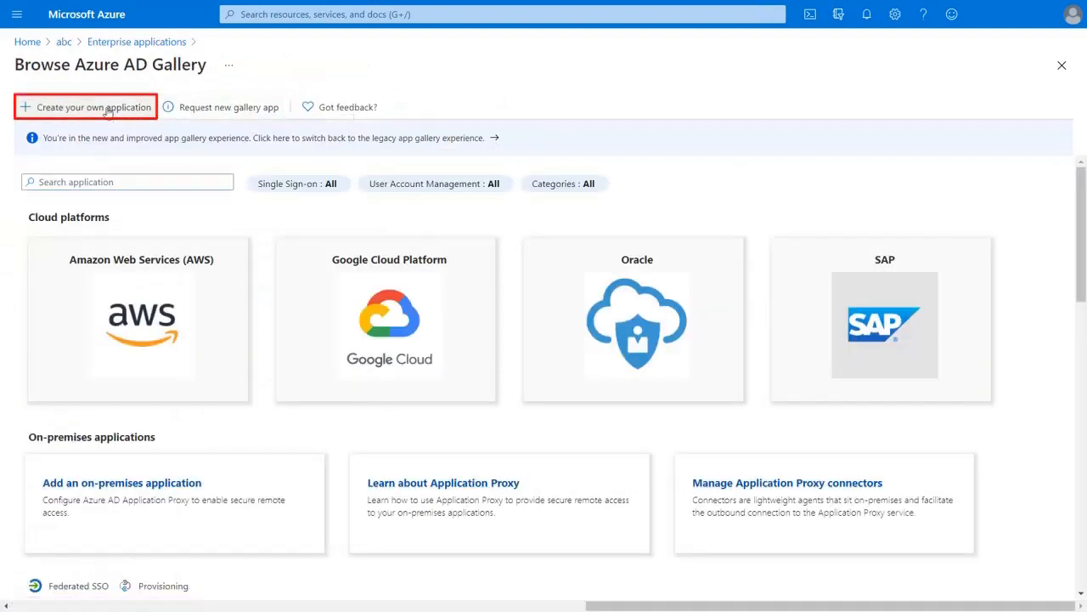
Step: Create a custom non-gallery application named 'Test'
left_click(85, 107)
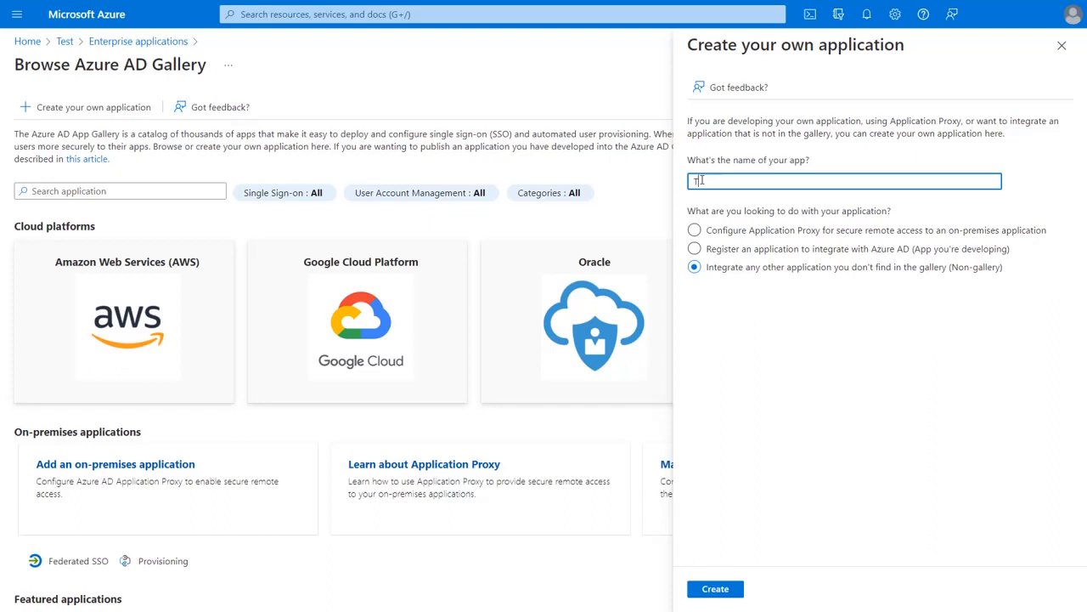
type("Test")
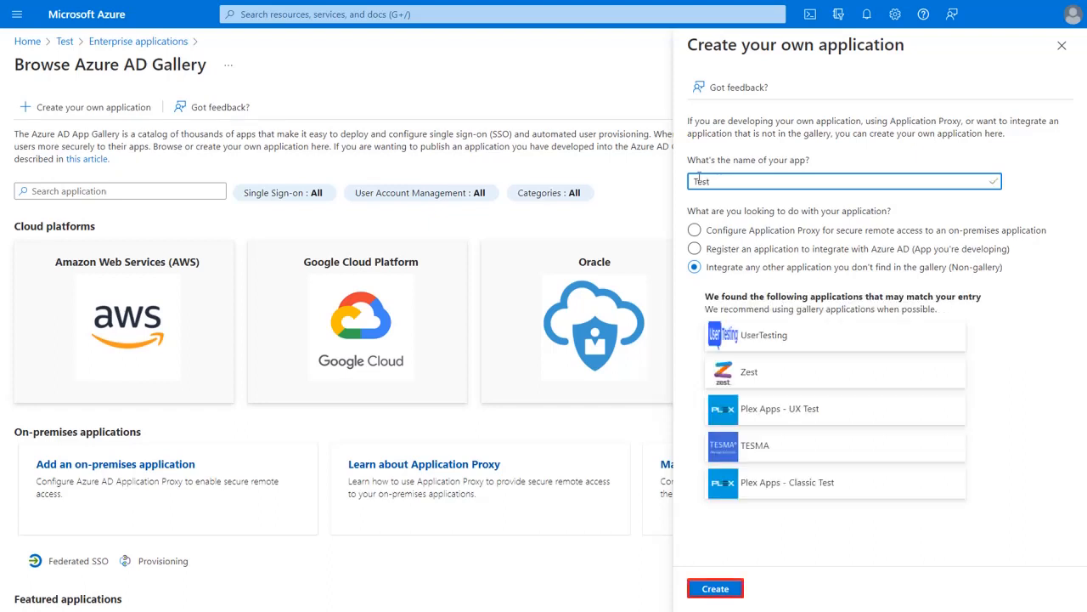
left_click(715, 588)
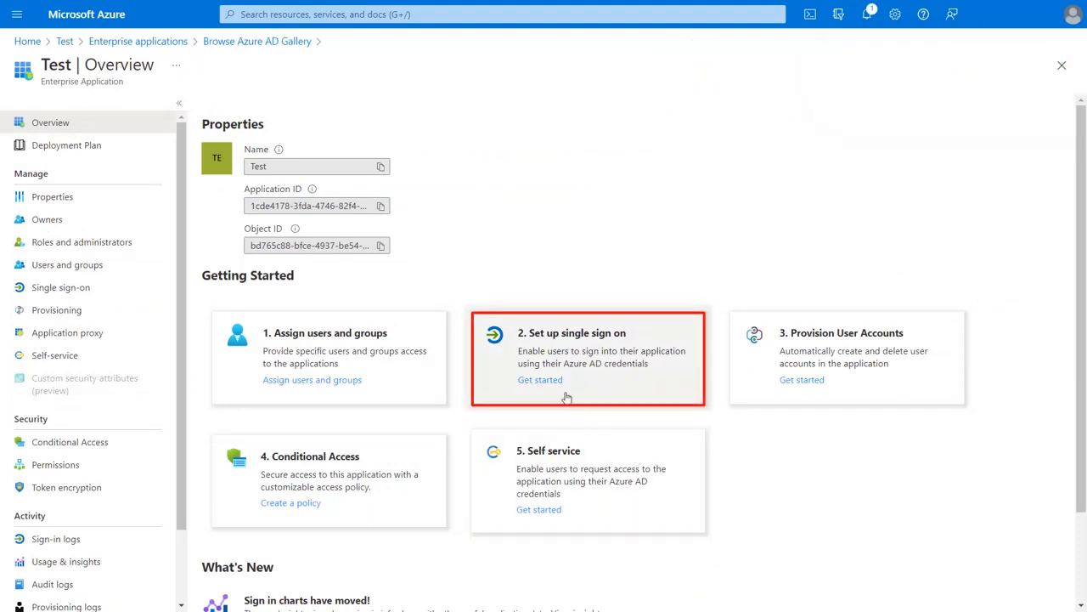
Step: Set the Test app's single sign-on method to SAML and open Attributes & Claims
left_click(541, 380)
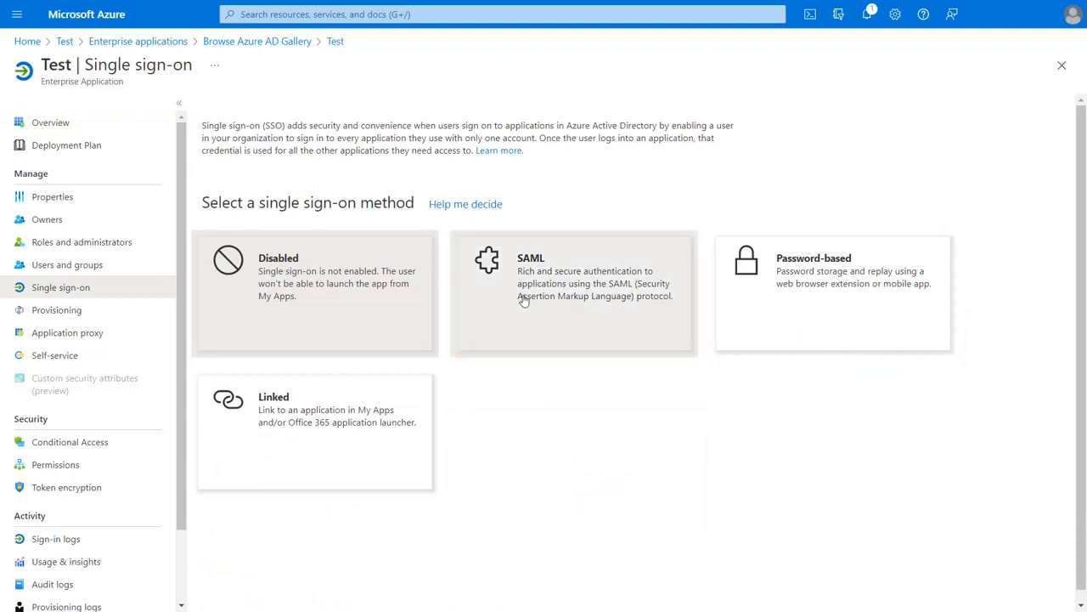
left_click(573, 277)
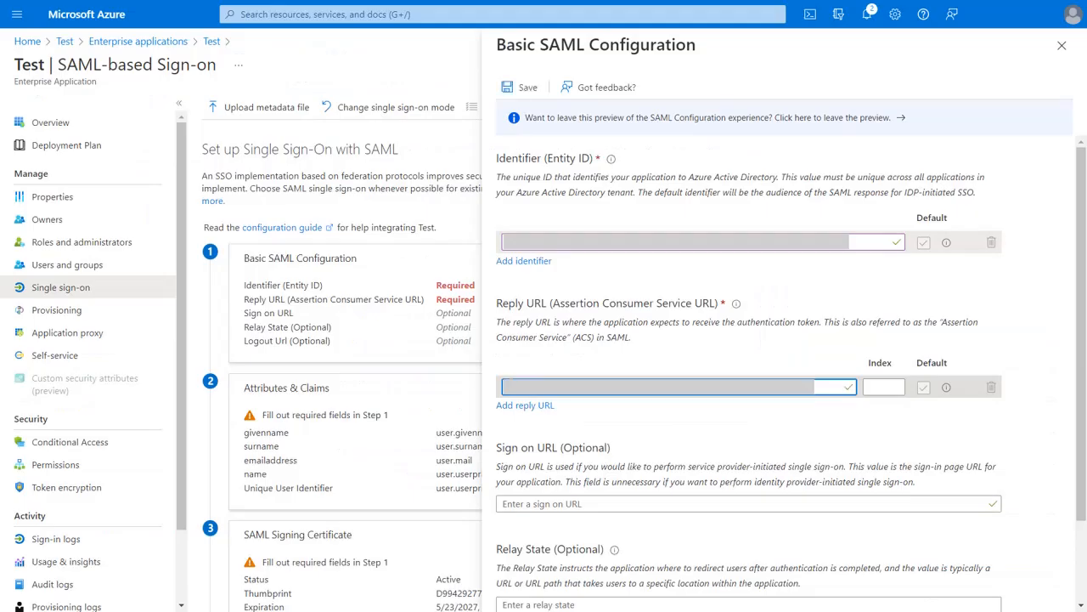
left_click(519, 87)
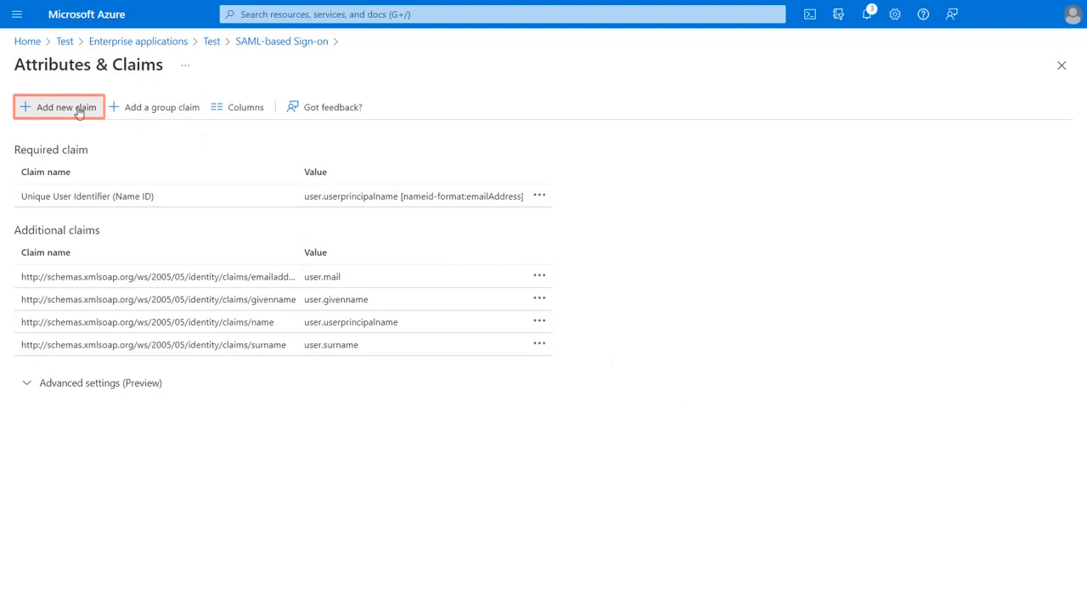
Step: Save a 'User Identifire' claim with a Members condition, then proceed to Crowd's IdP setup
left_click(59, 107)
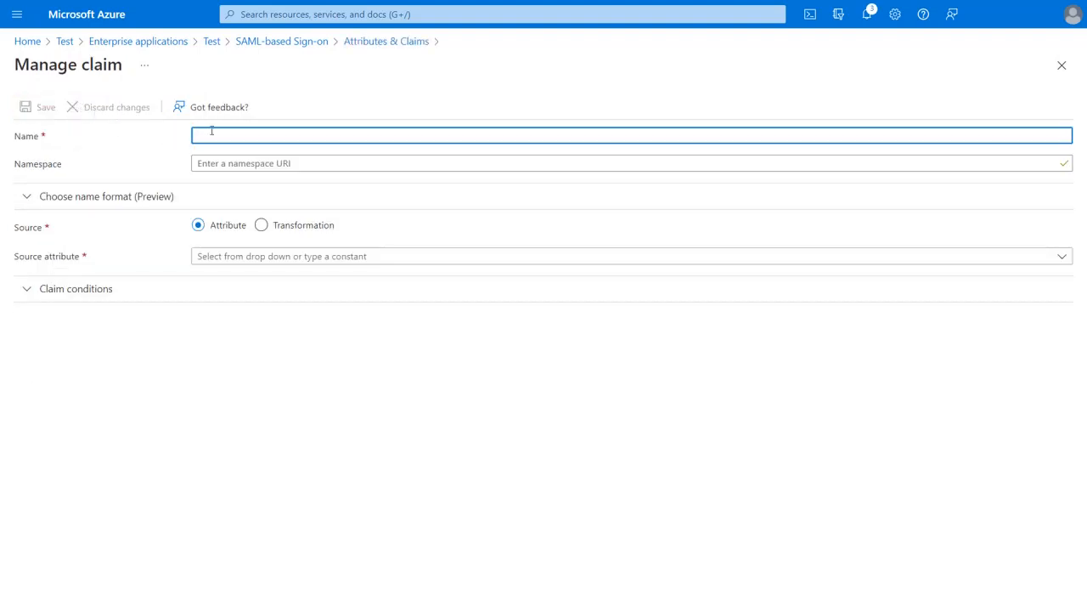
type("User Identifire")
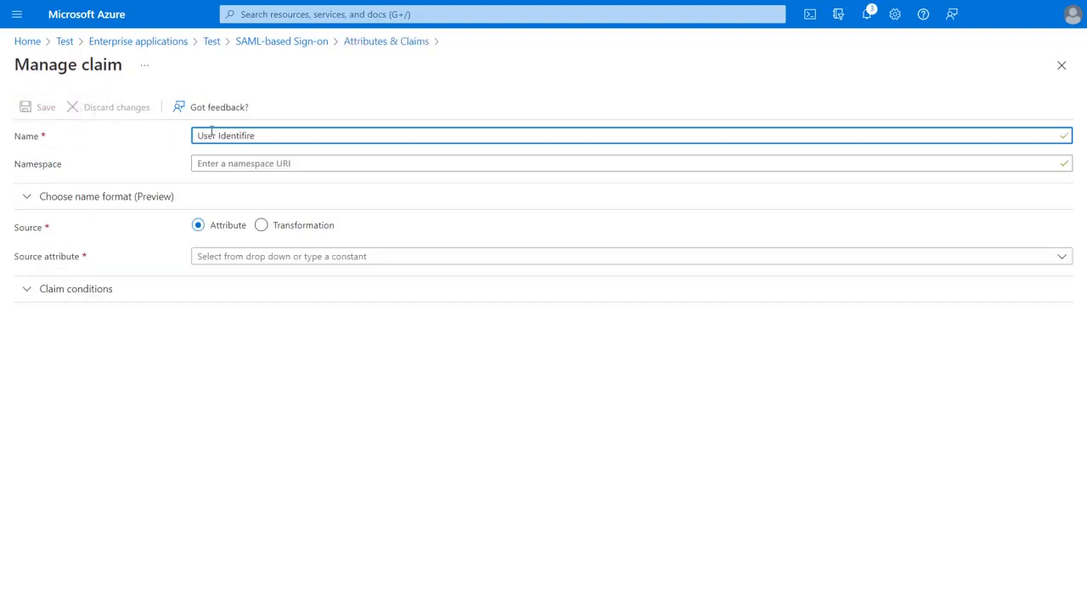
left_click(106, 197)
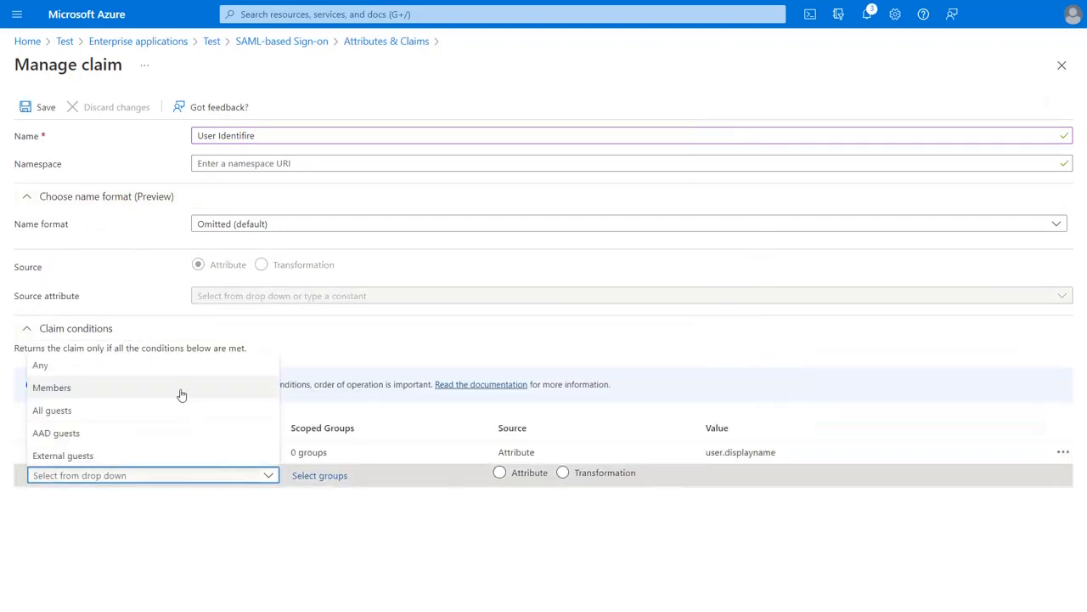
left_click(52, 388)
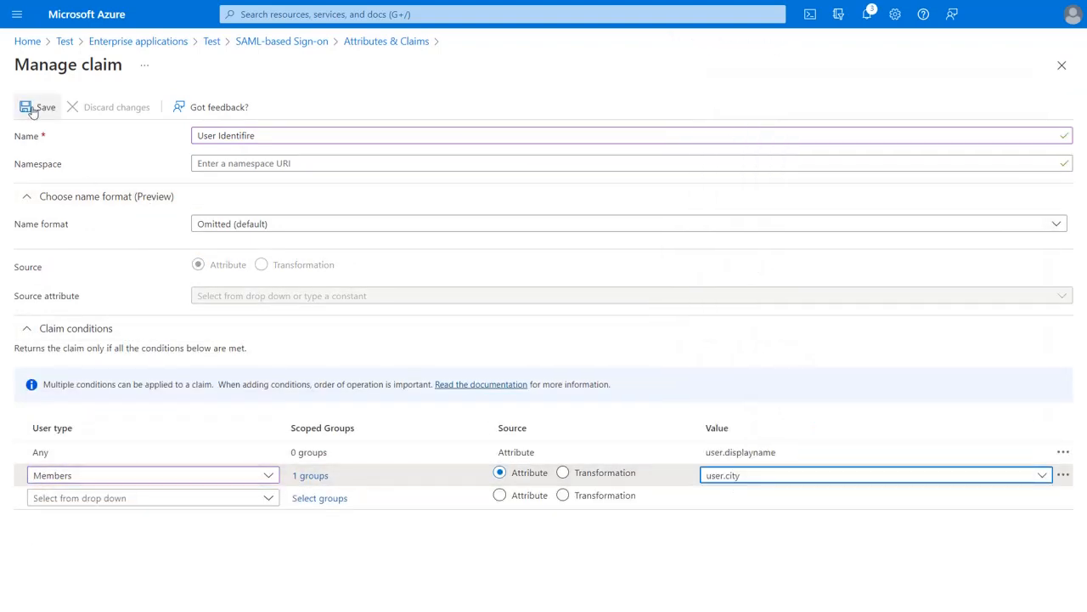
left_click(38, 107)
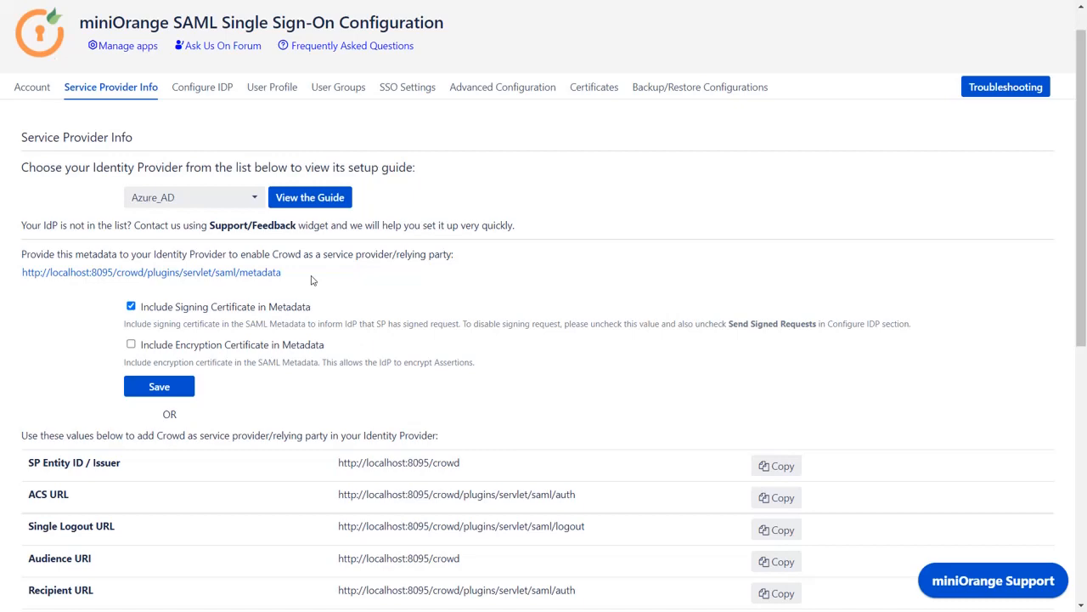
scroll("down", 3)
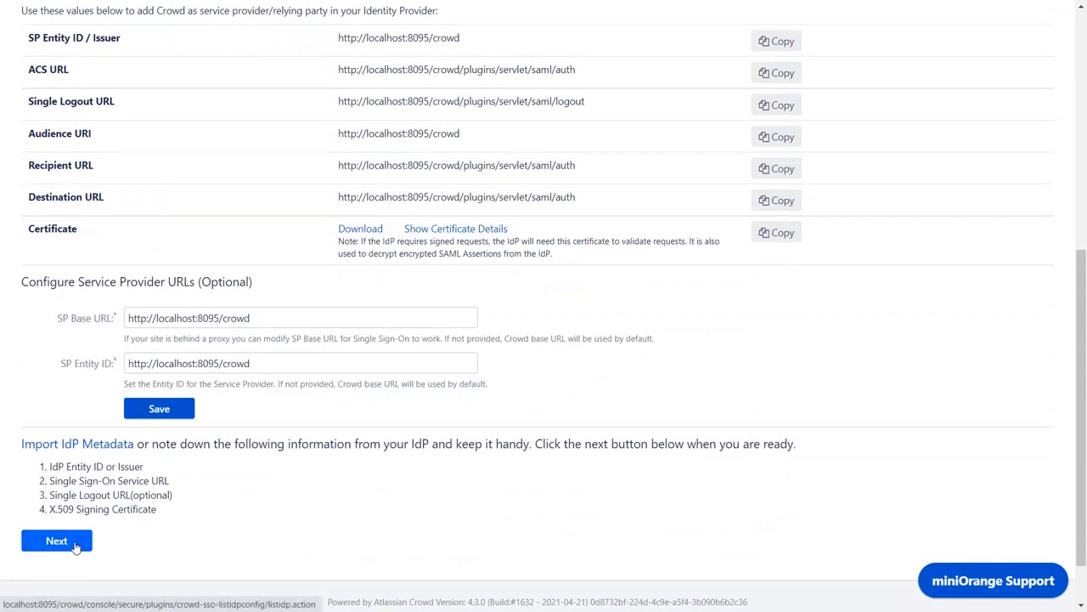
left_click(56, 541)
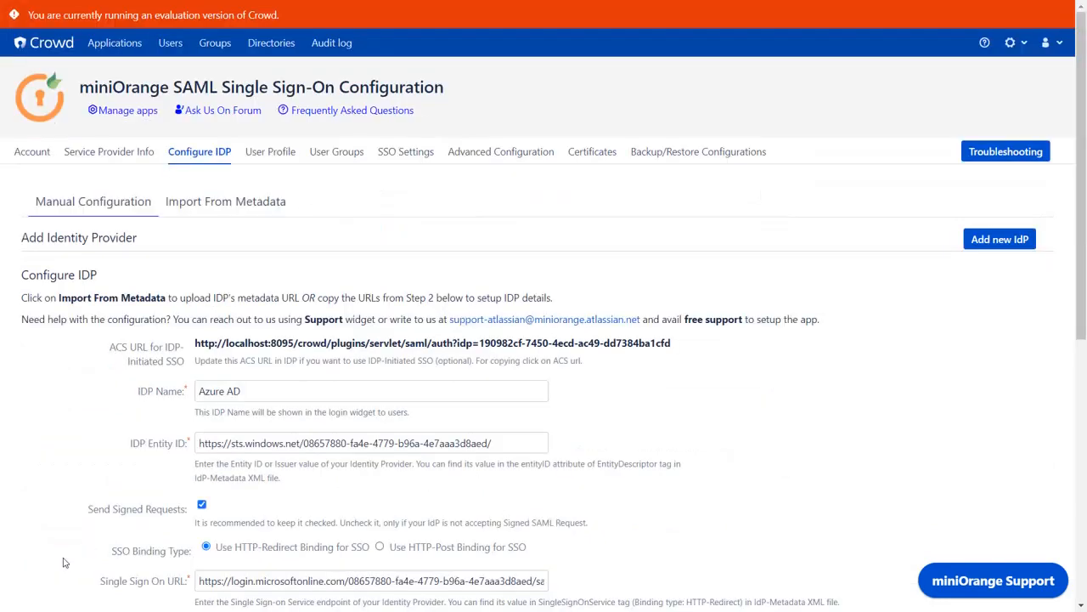
Step: Import IdP 'Azure AD' into Crowd from the Azure App Federation Metadata URL
left_click(93, 201)
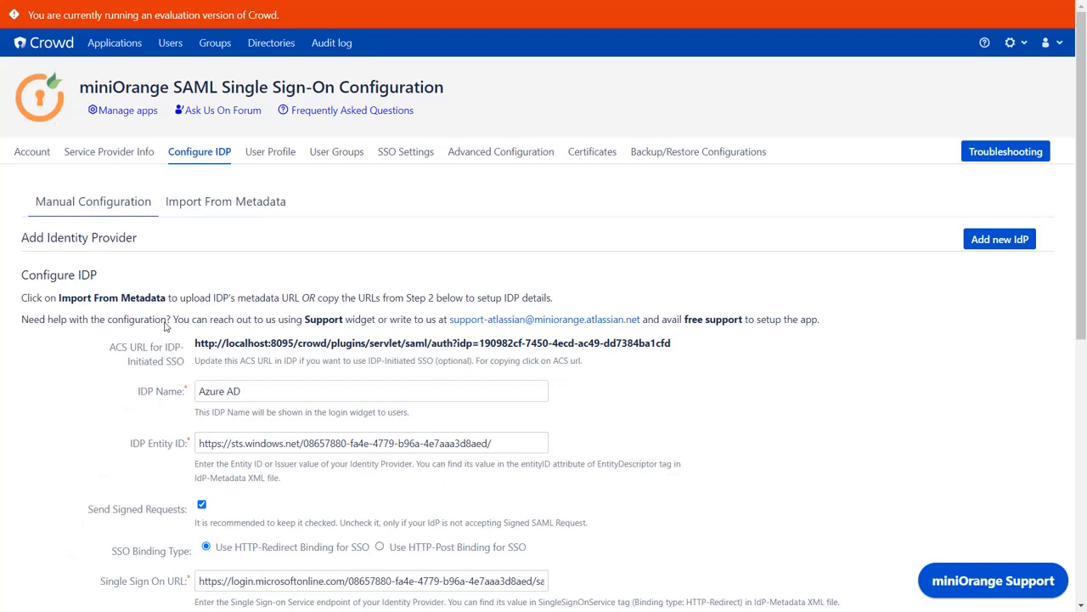
left_click(225, 201)
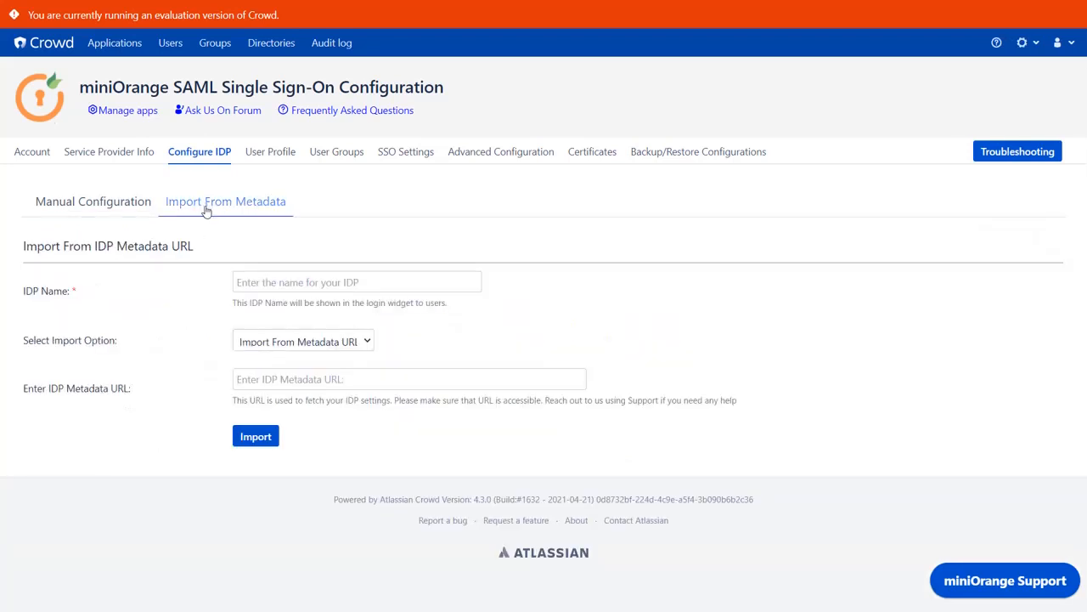
type("Azure AD")
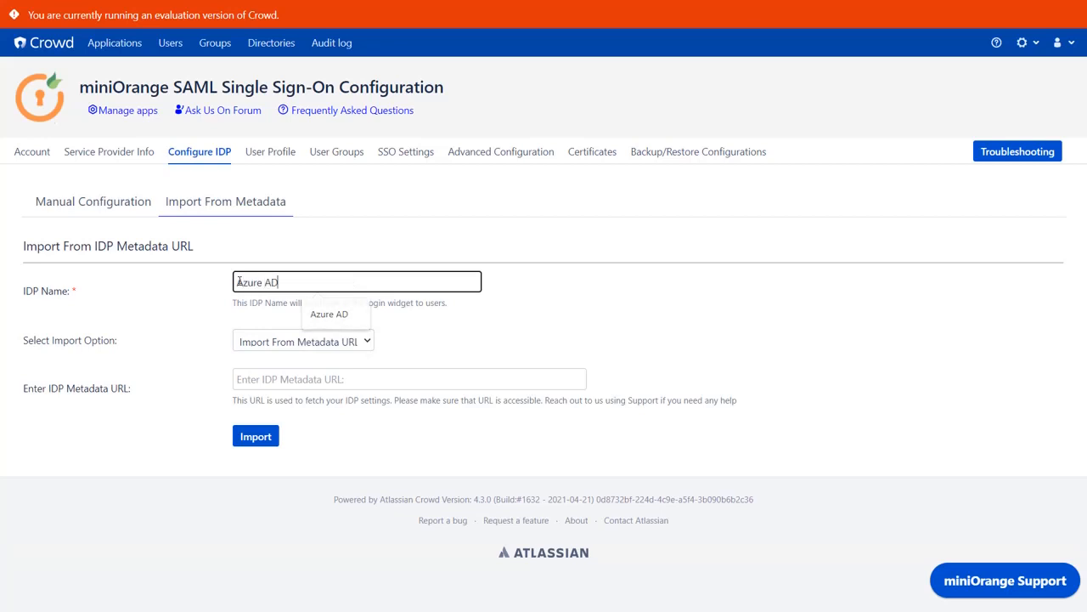
left_click(409, 379)
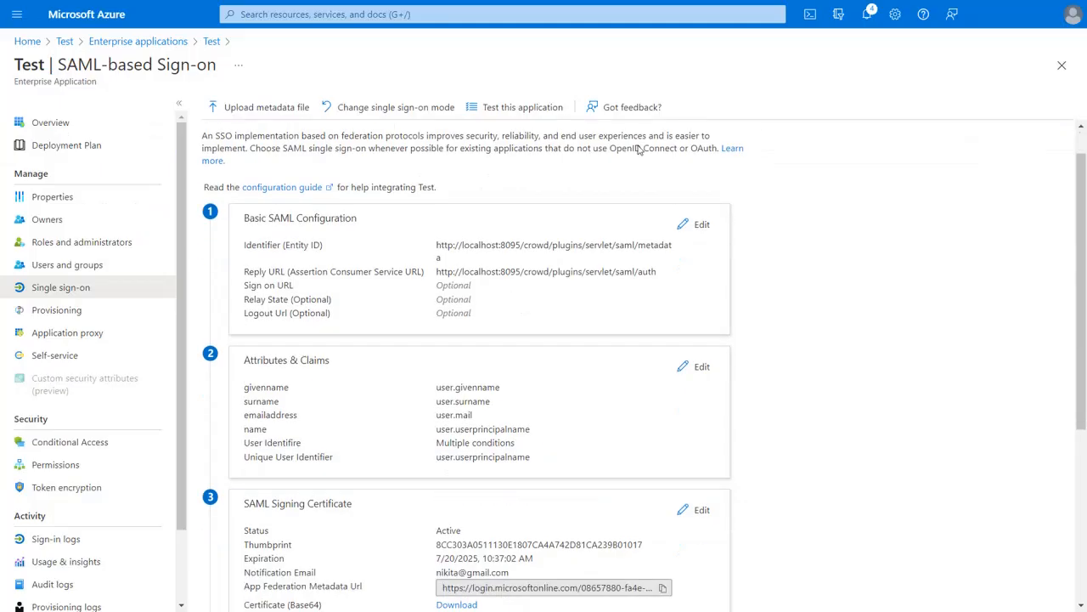
left_click(663, 344)
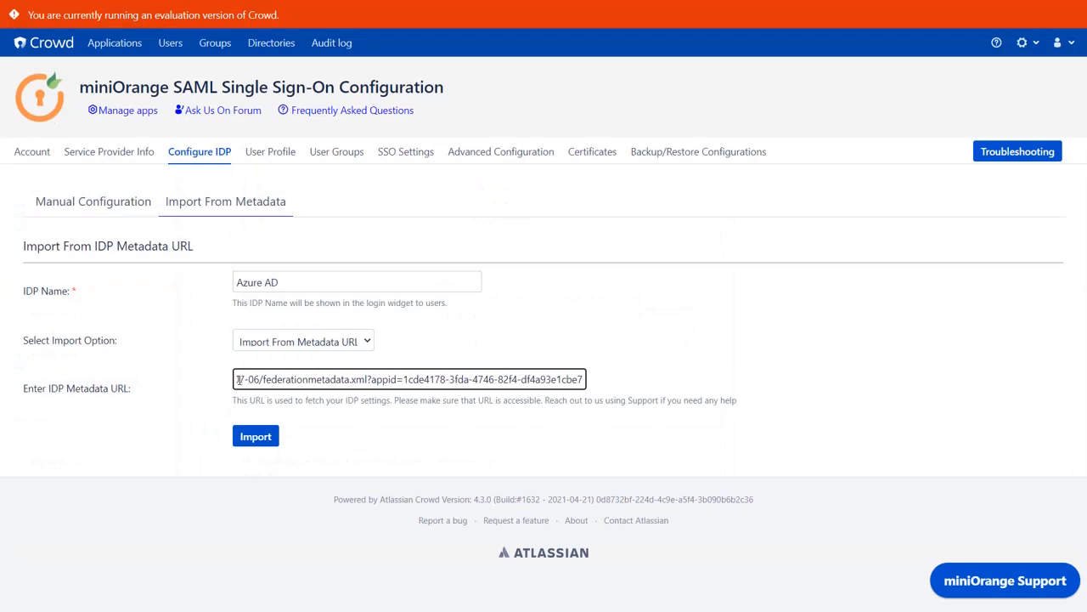
left_click(255, 436)
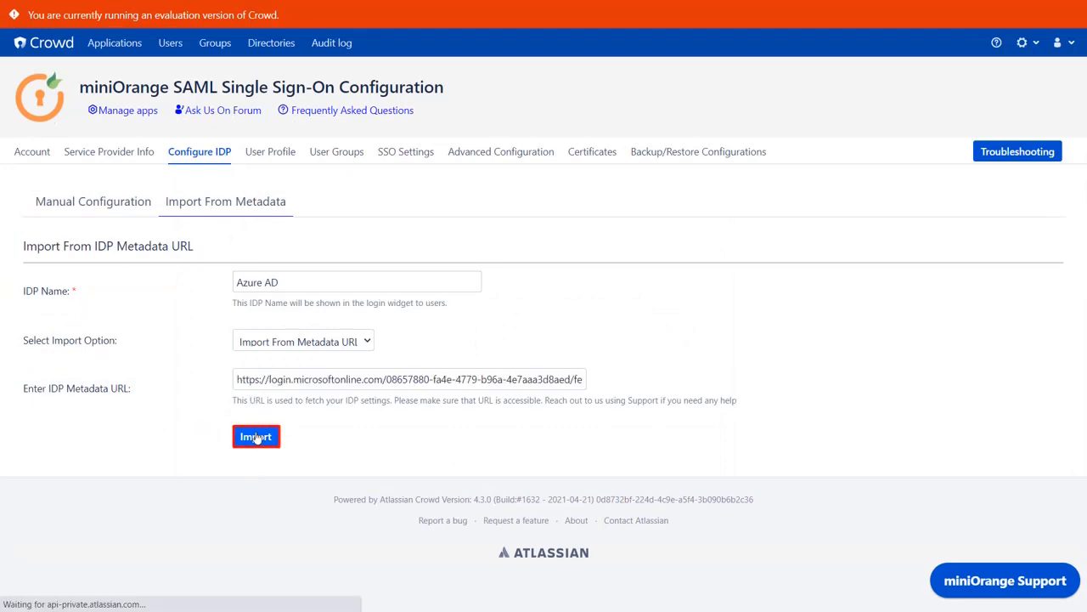
left_click(256, 436)
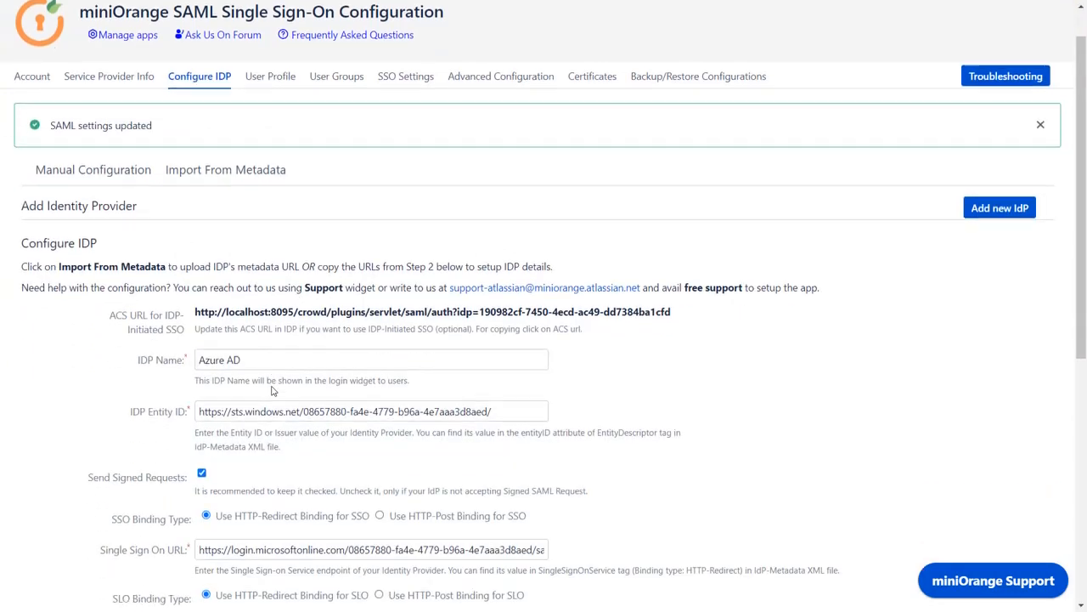
Step: Run Test Configuration and review the returned attributes in the TEST SUCCESSFUL window
scroll("down", 3)
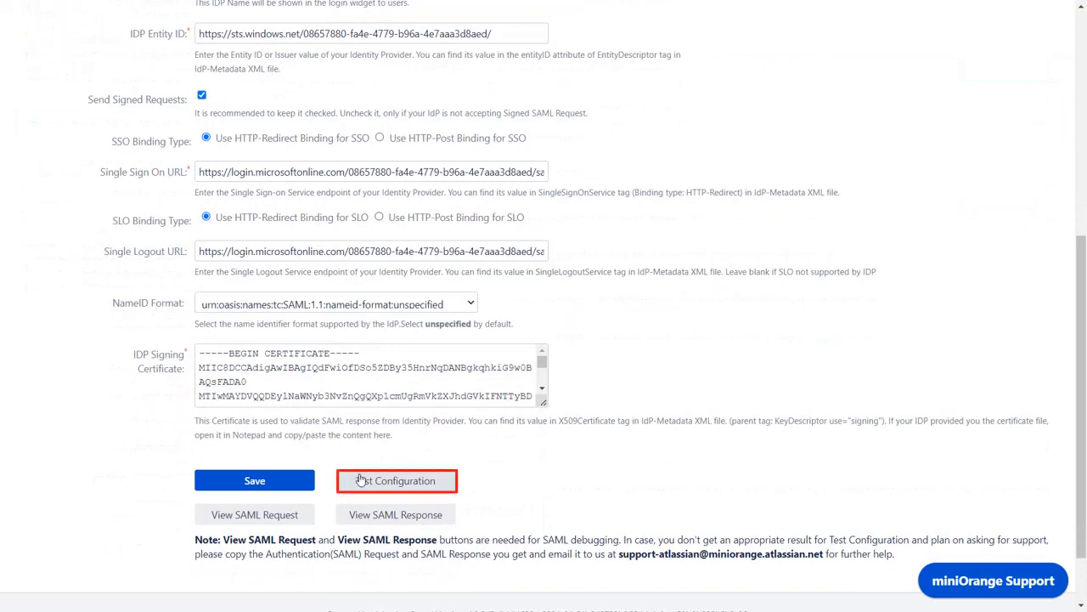
left_click(397, 480)
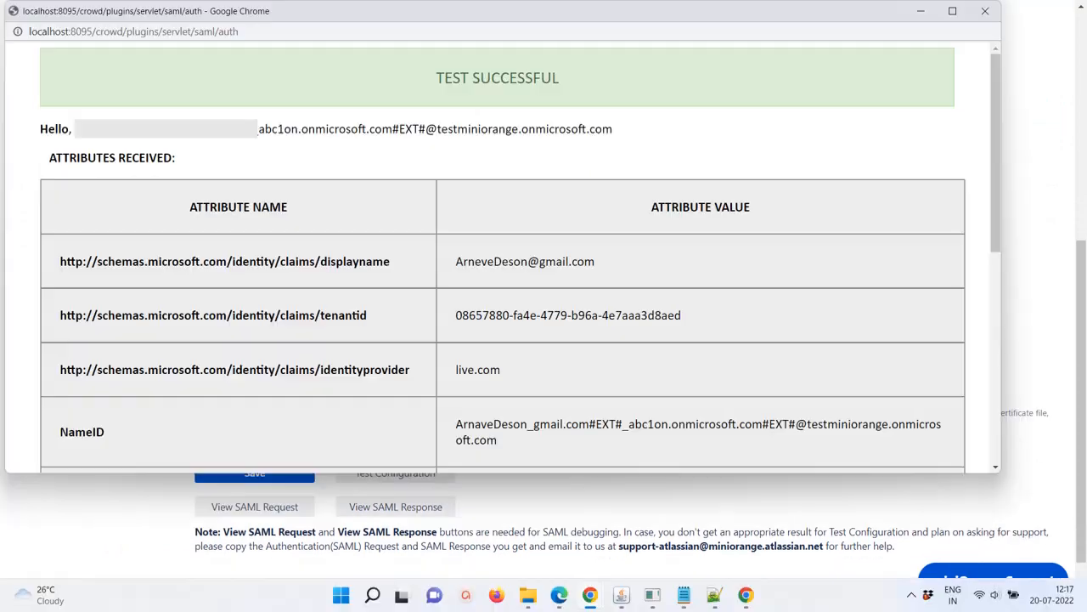
scroll("down", 3)
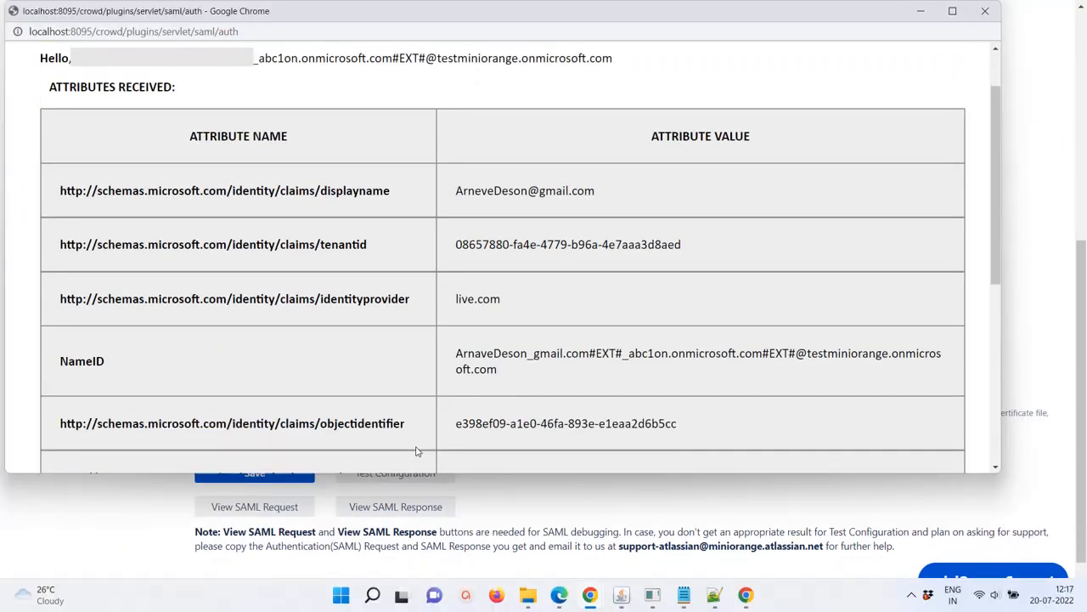
scroll("down", 3)
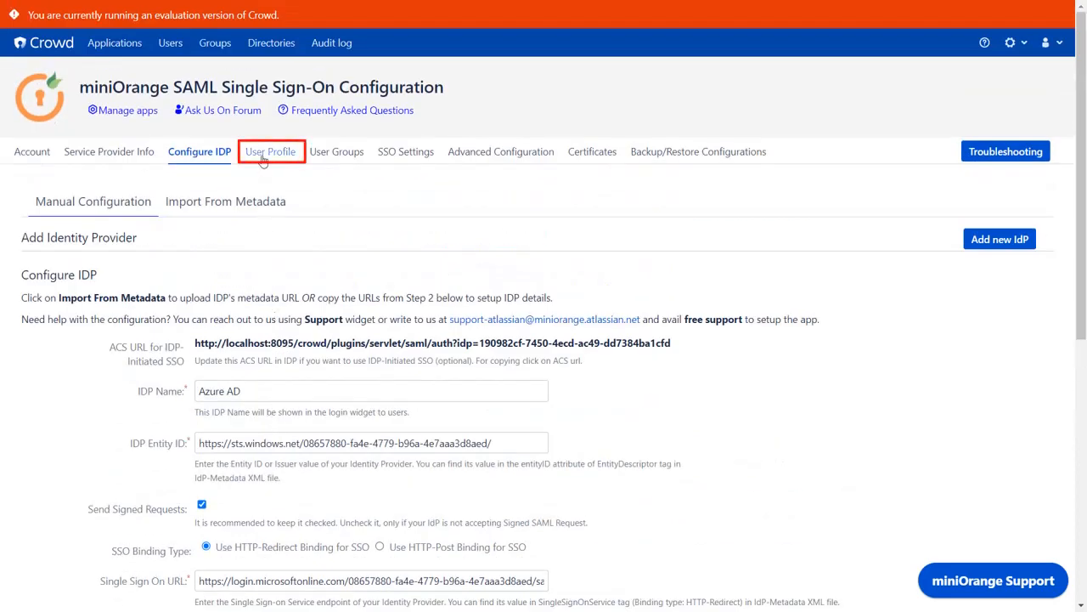
Step: On the User Profile tab, enter email, firstname and lastname as attribute names and save
left_click(269, 151)
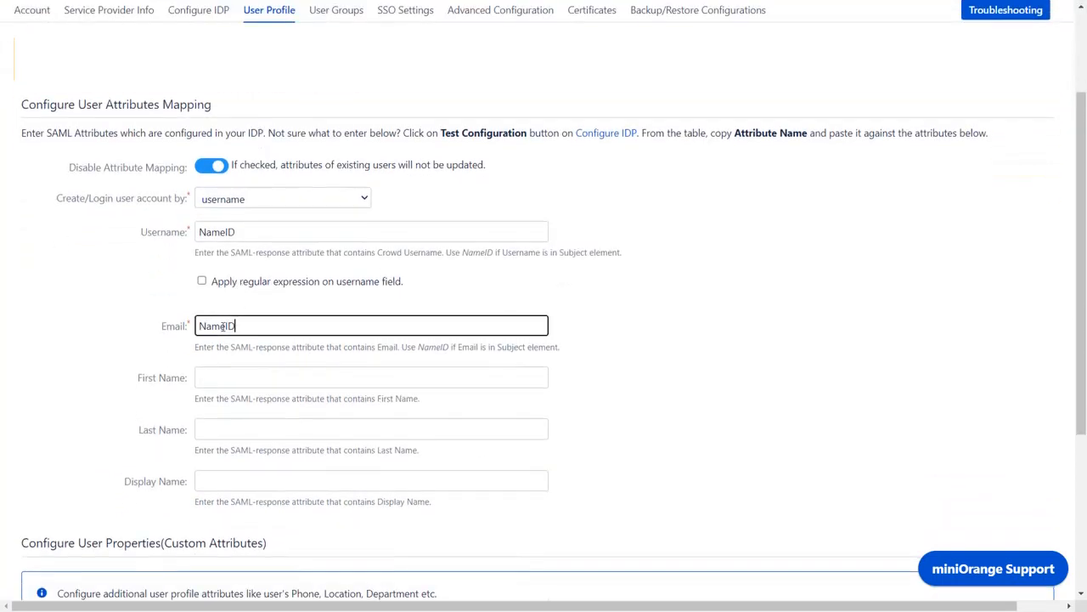
type("email")
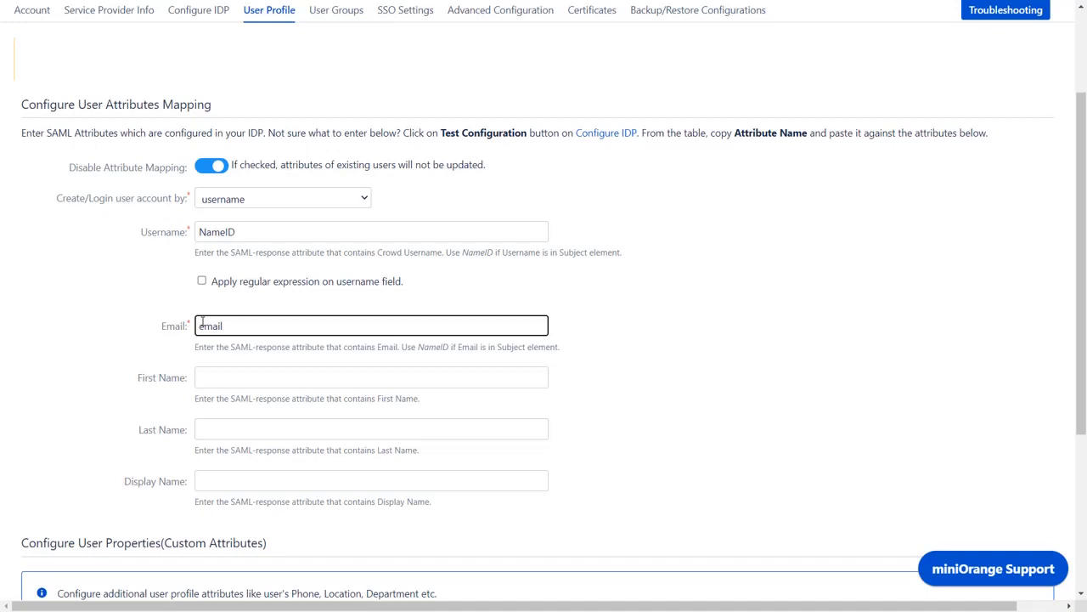
type("firstna")
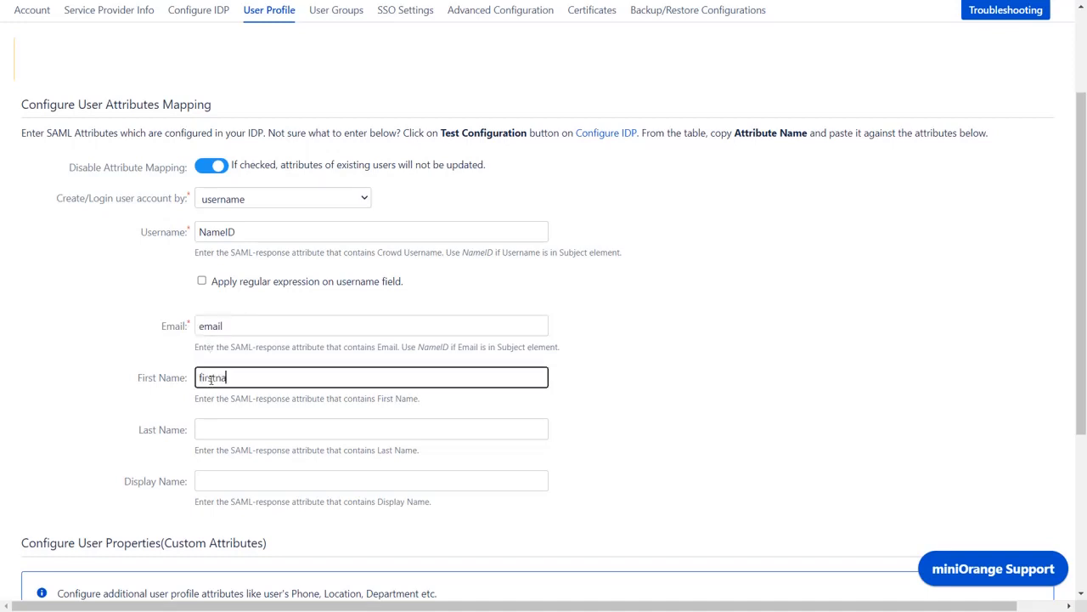
type("lastname")
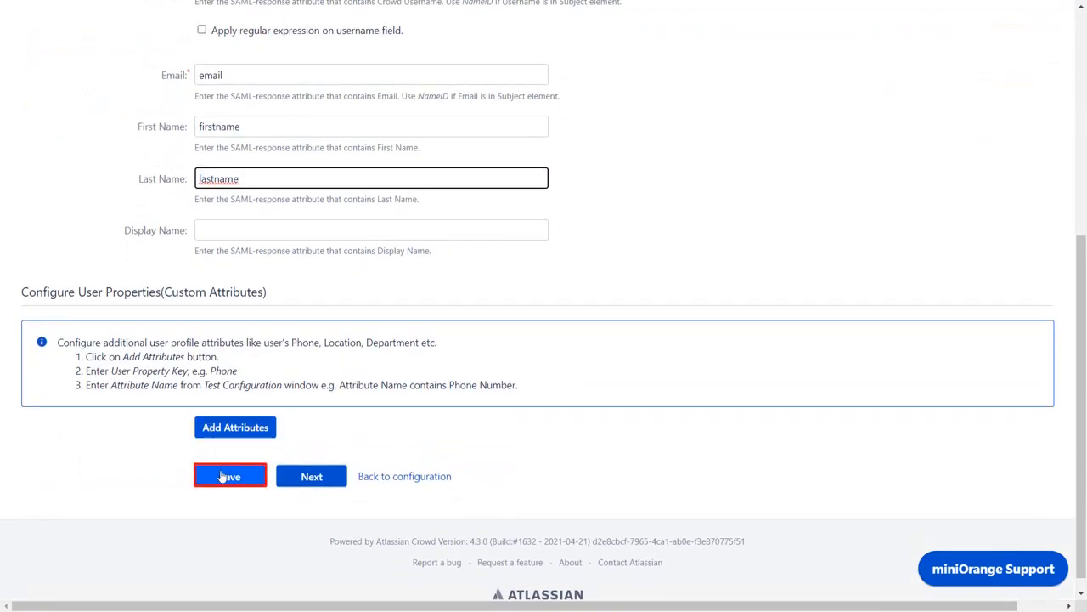
left_click(229, 476)
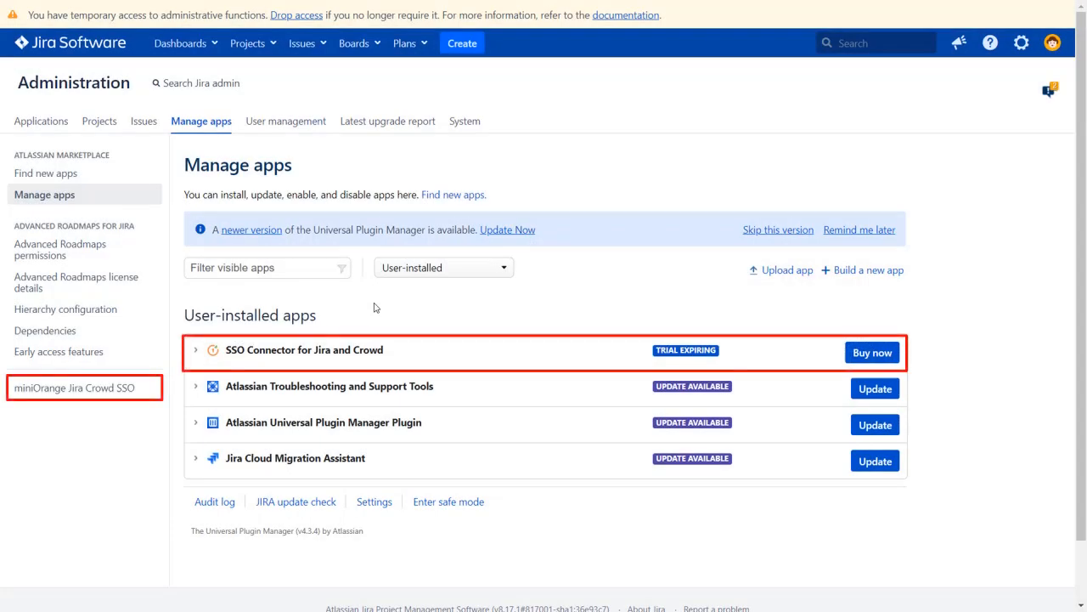
left_click(74, 388)
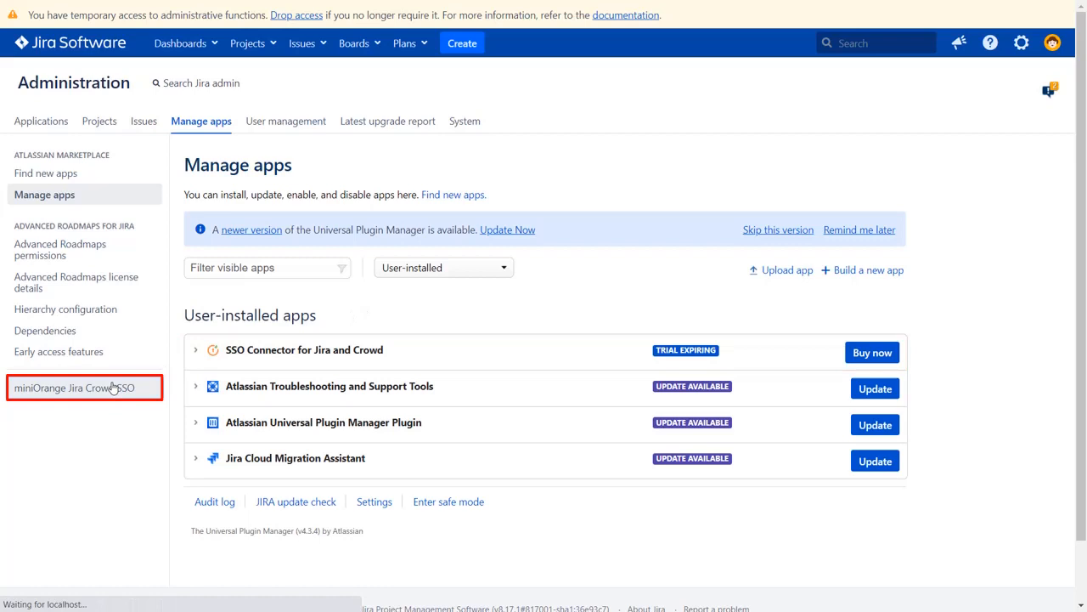
left_click(75, 387)
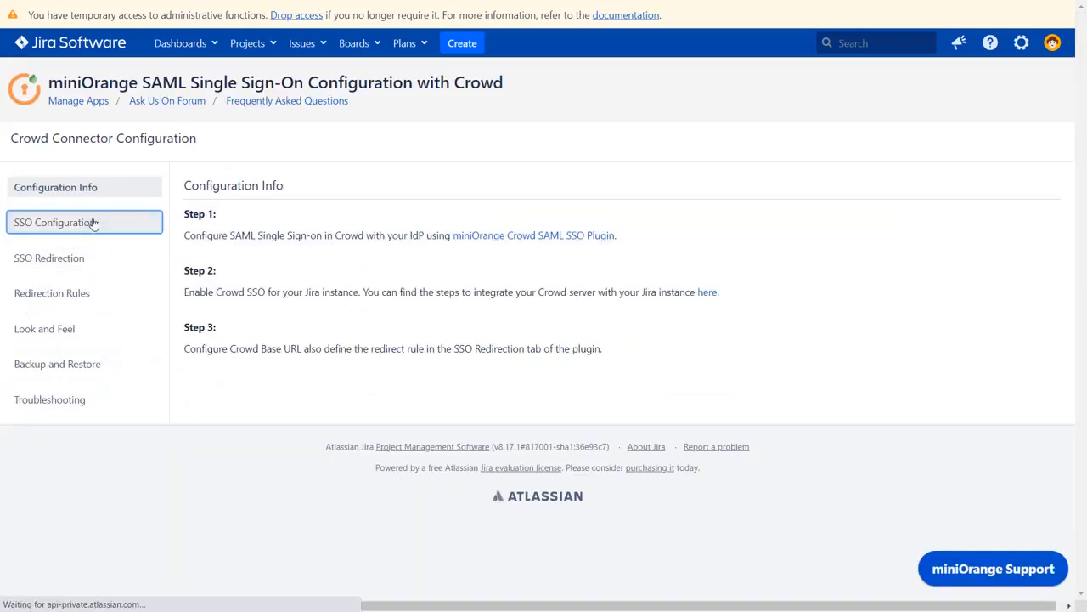
left_click(59, 222)
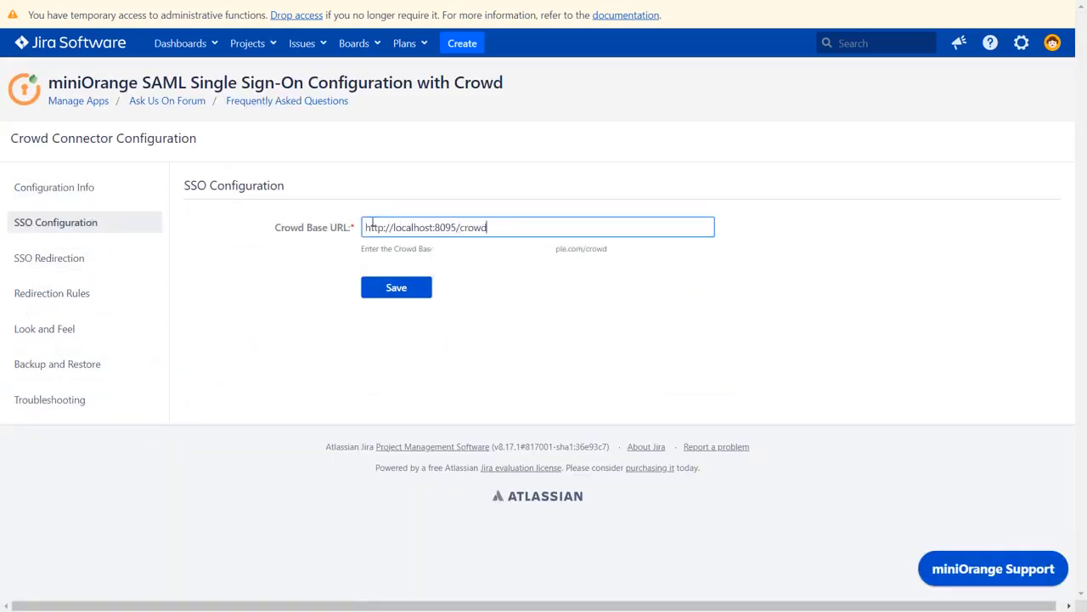
left_click(396, 287)
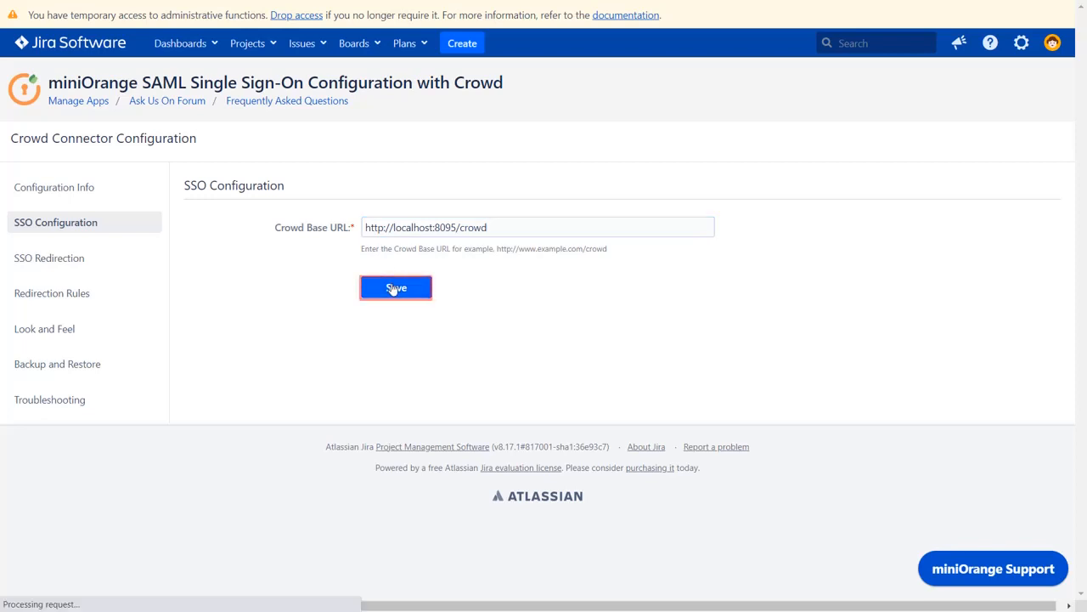
left_click(396, 287)
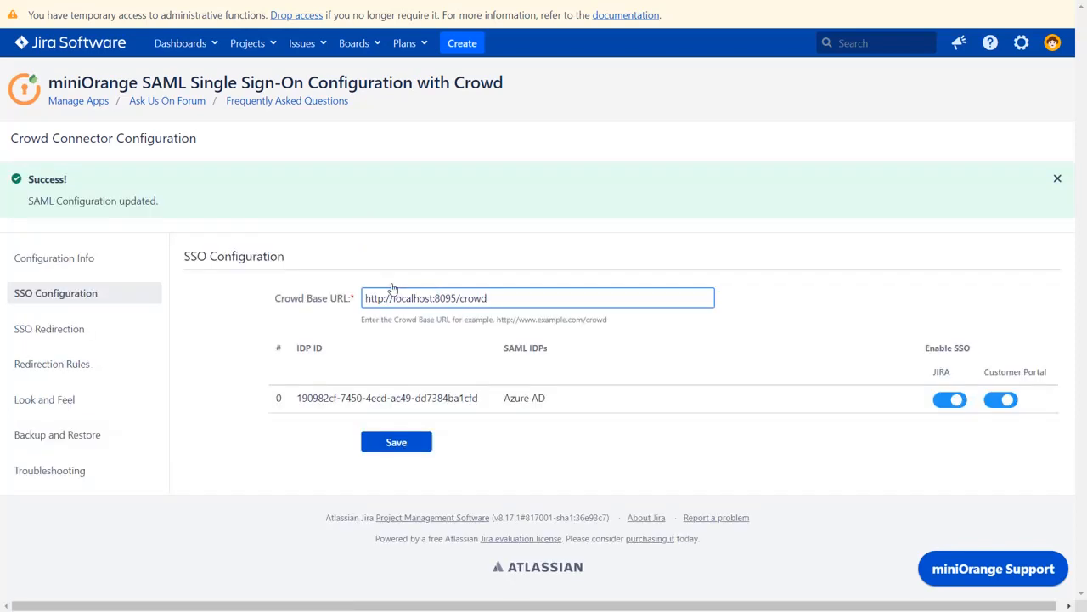
left_click(50, 329)
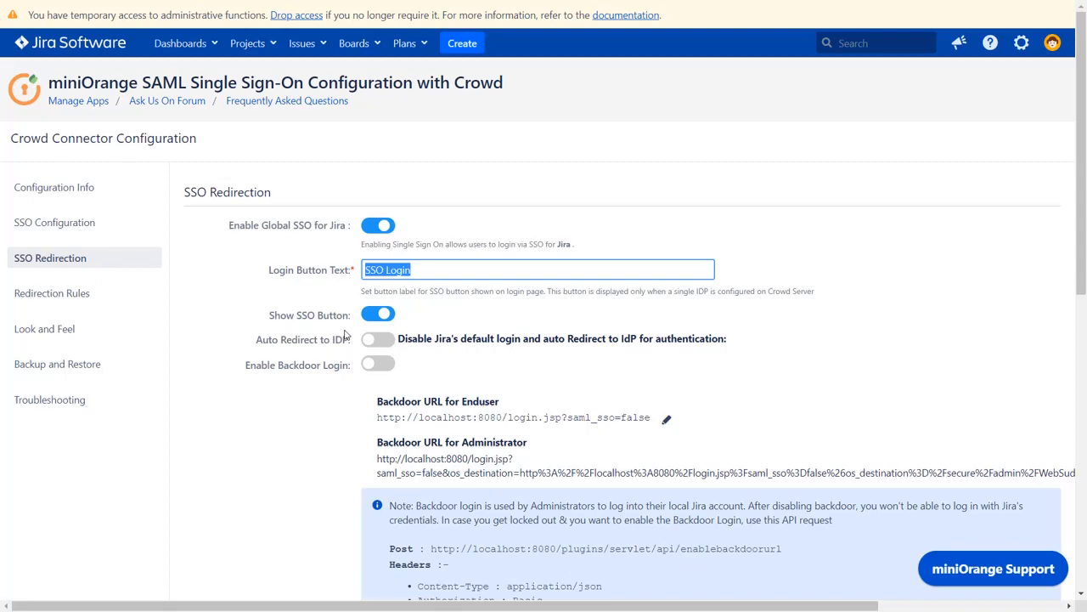
Step: Turn on Auto Redirect to IdP in SSO Redirection and save
left_click(377, 339)
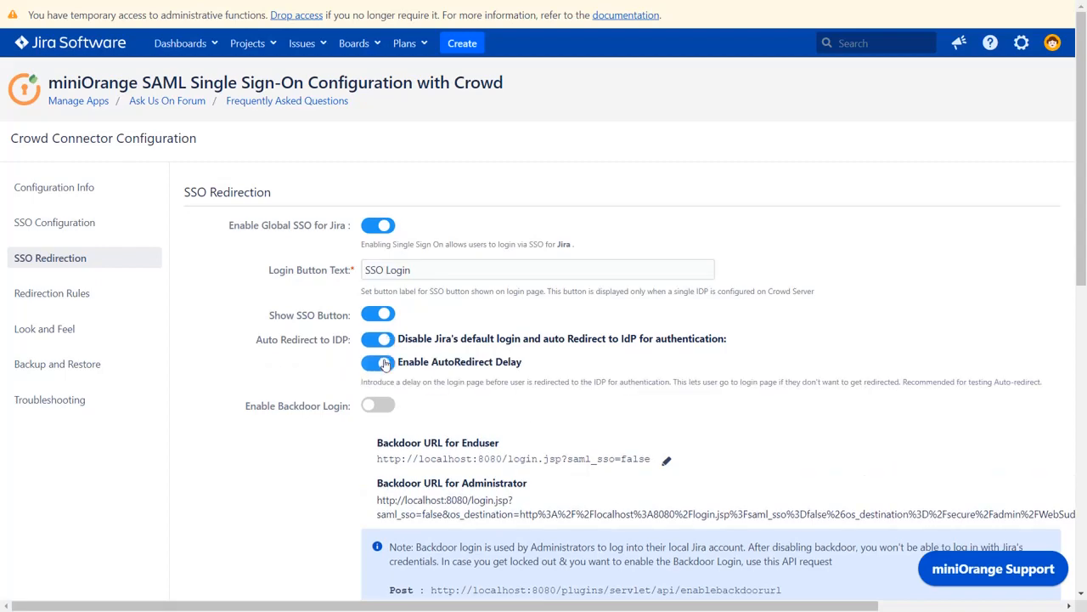
scroll("down", 3)
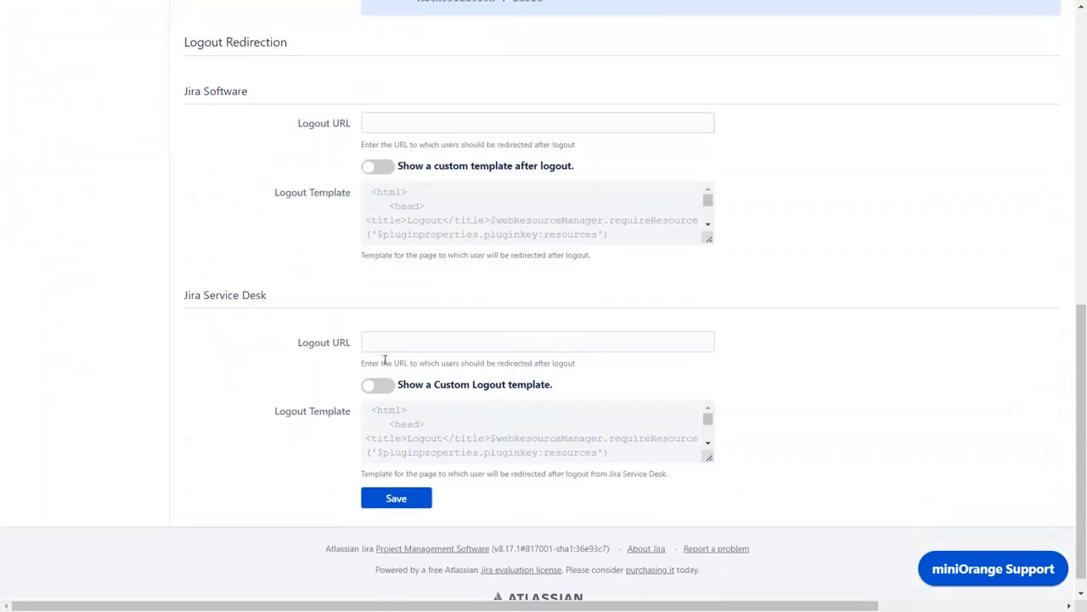
left_click(49, 329)
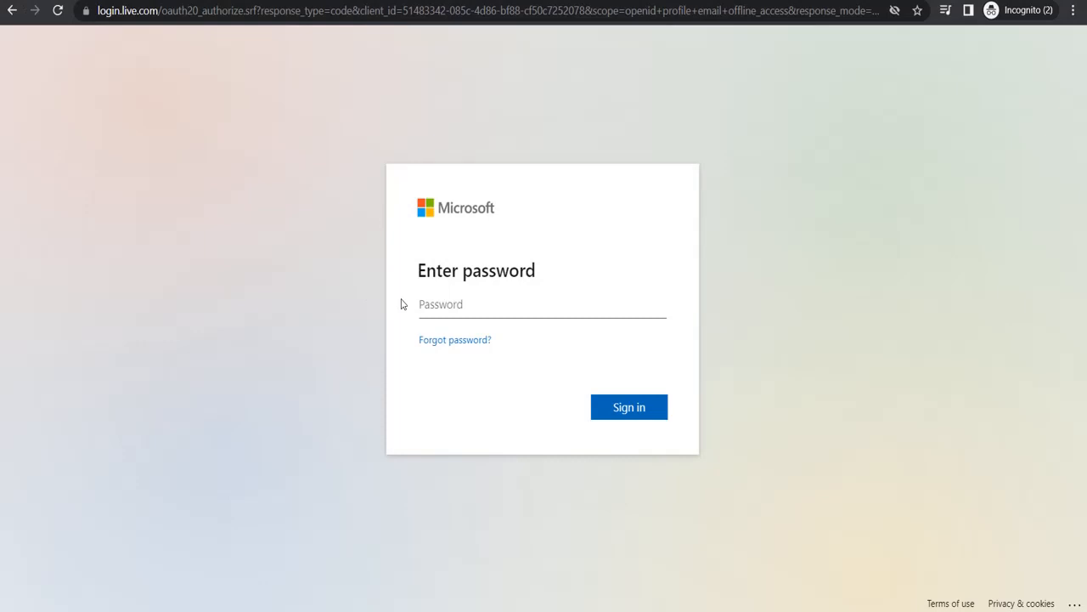
Step: Enter the account password at the Microsoft prompt and sign in to reach Jira's dashboard
left_click(542, 304)
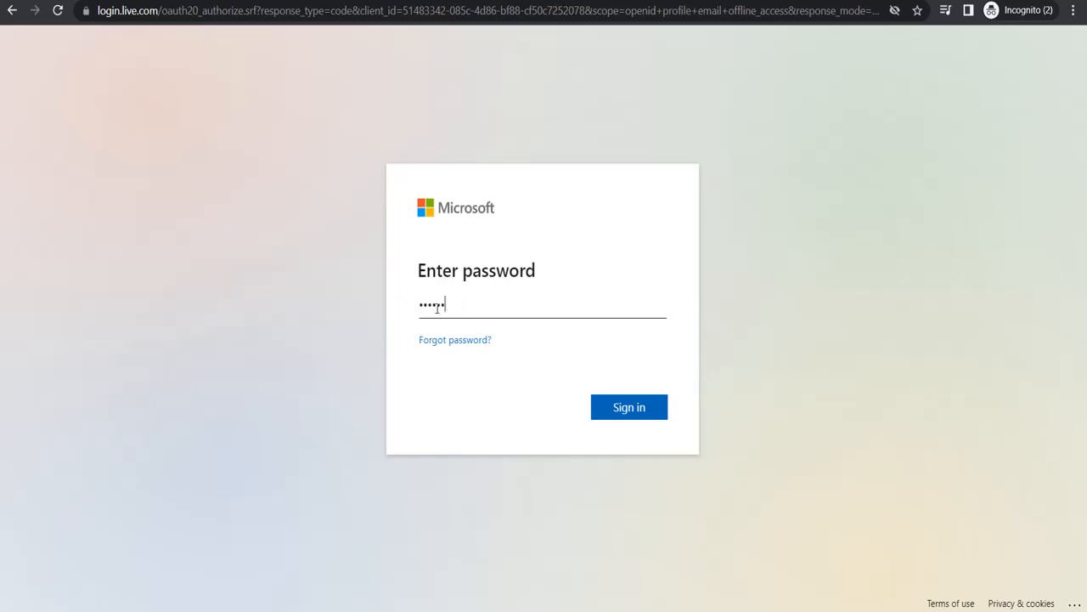
left_click(629, 407)
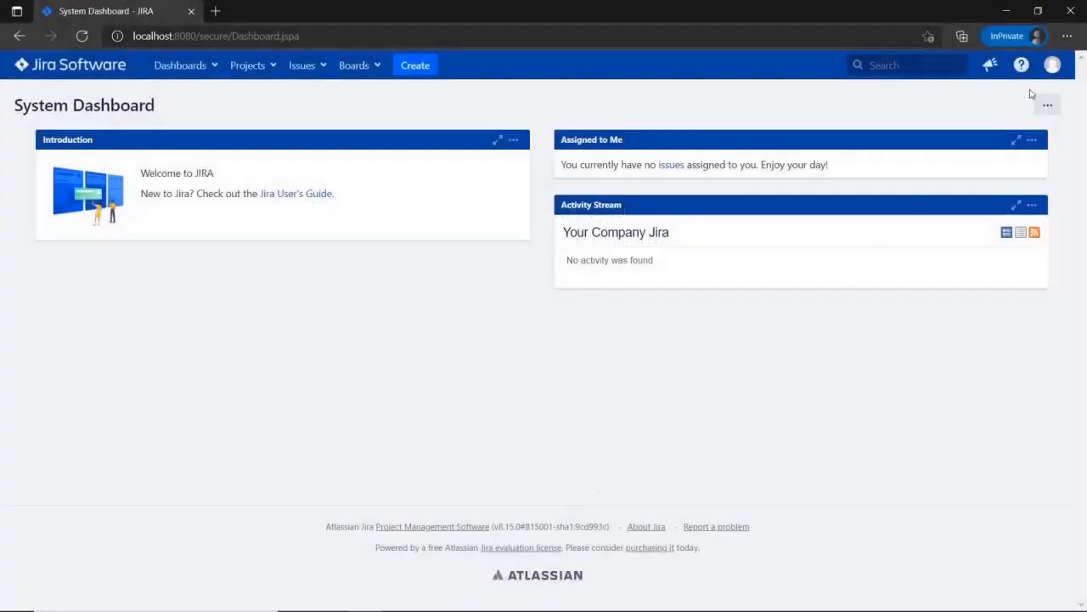
Step: Open the signed-in user's profile page from the top-right avatar
left_click(1052, 64)
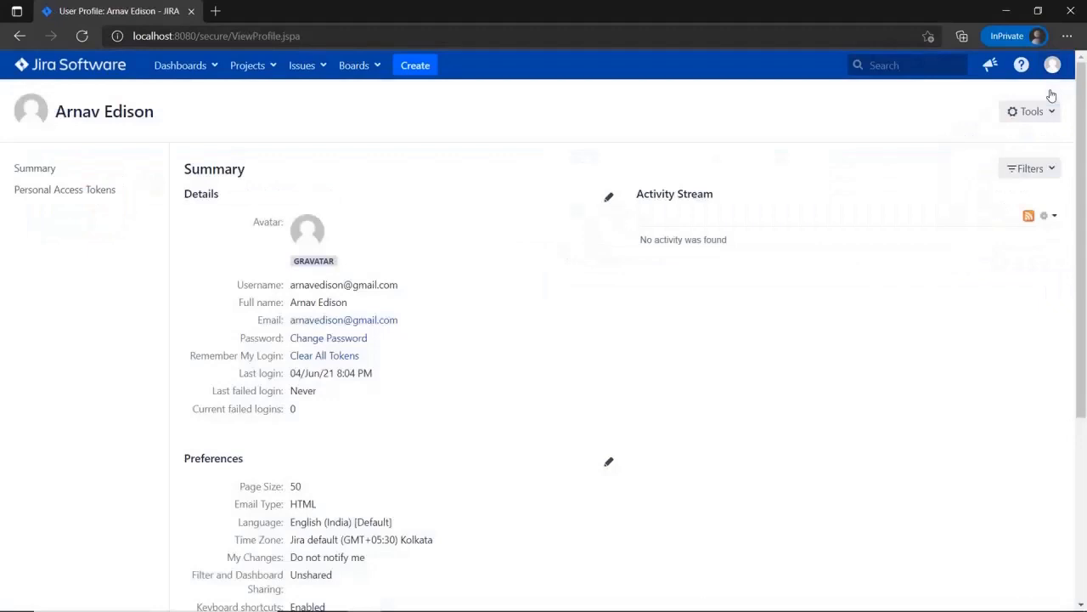